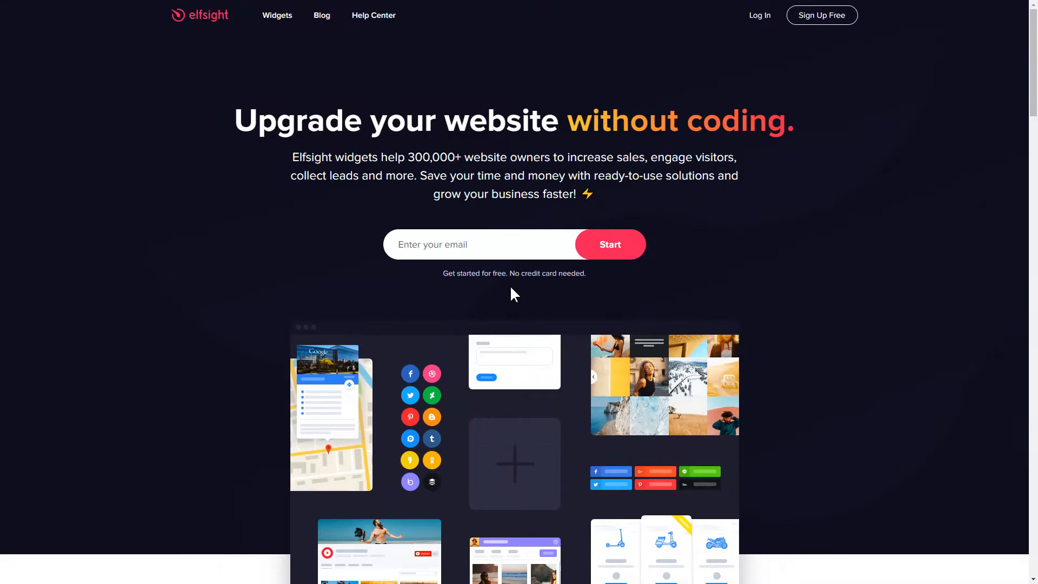
Step: Reach the Social Share Buttons widget page from the Widgets menu under Social
click(277, 15)
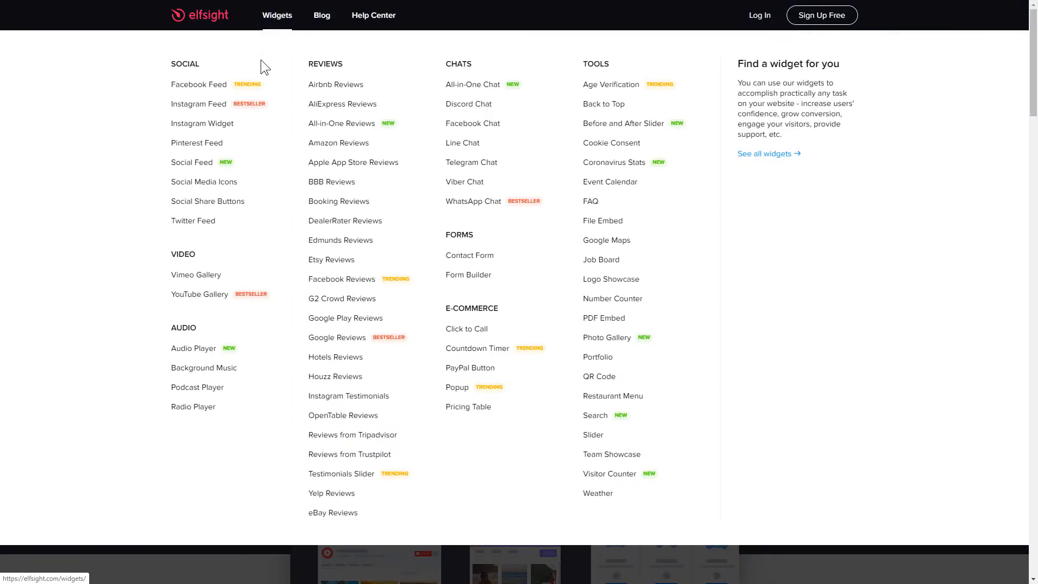
click(208, 201)
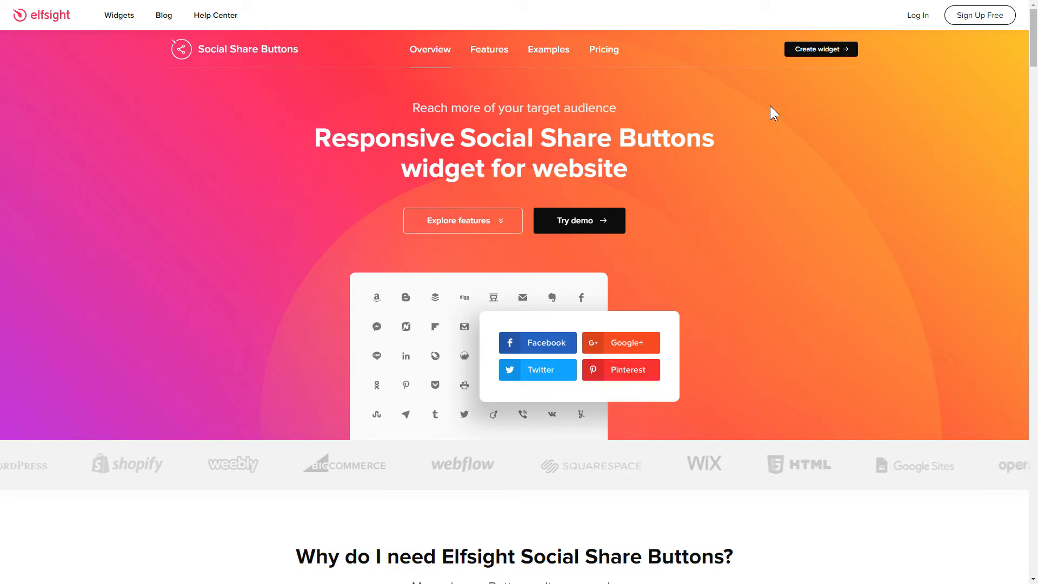
Step: Start a new widget, preview Floating and Small Buttons templates, and settle on Inline Buttons
click(821, 49)
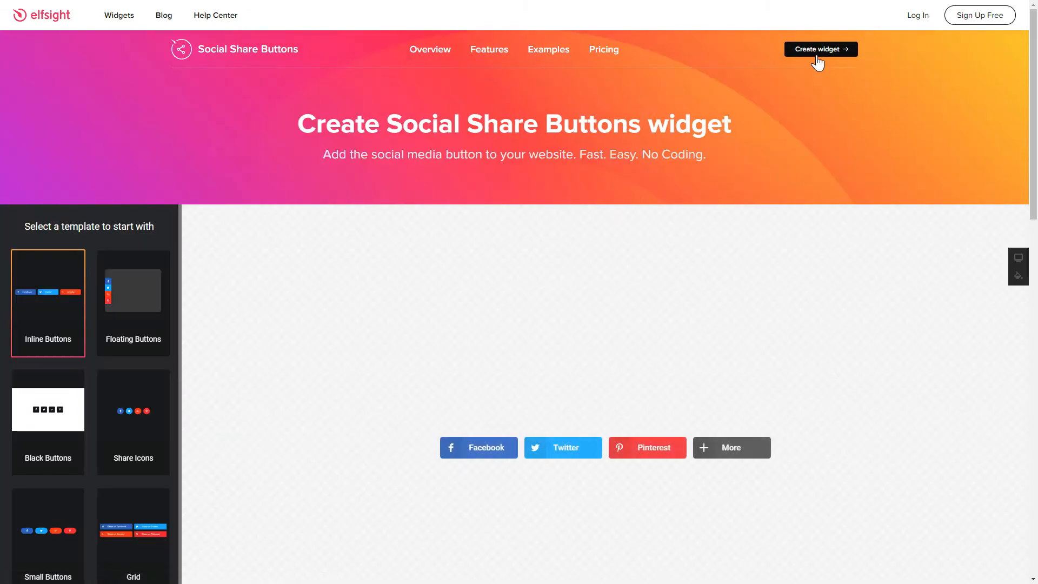
scroll(down, 3)
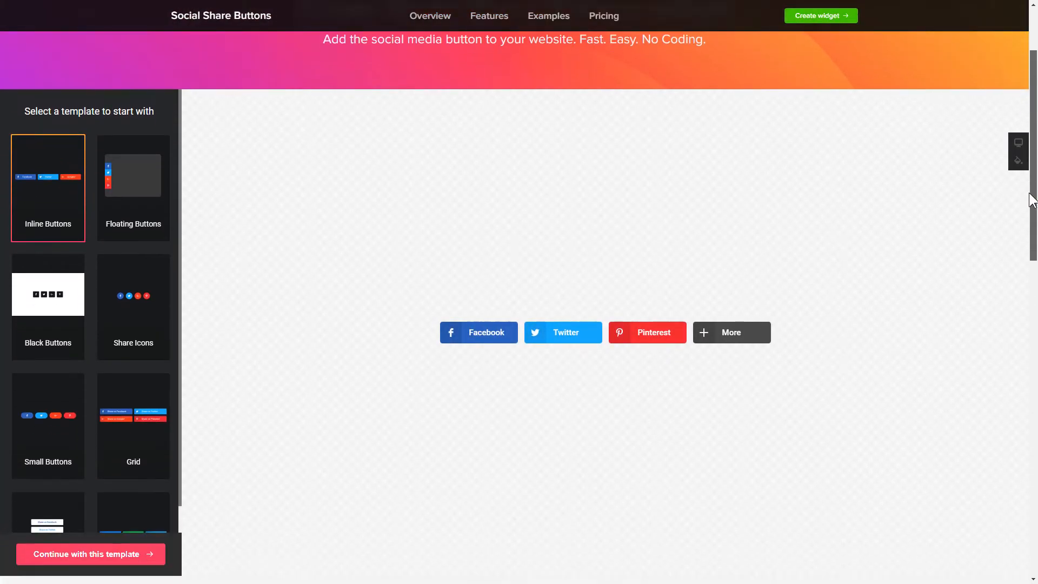
click(133, 146)
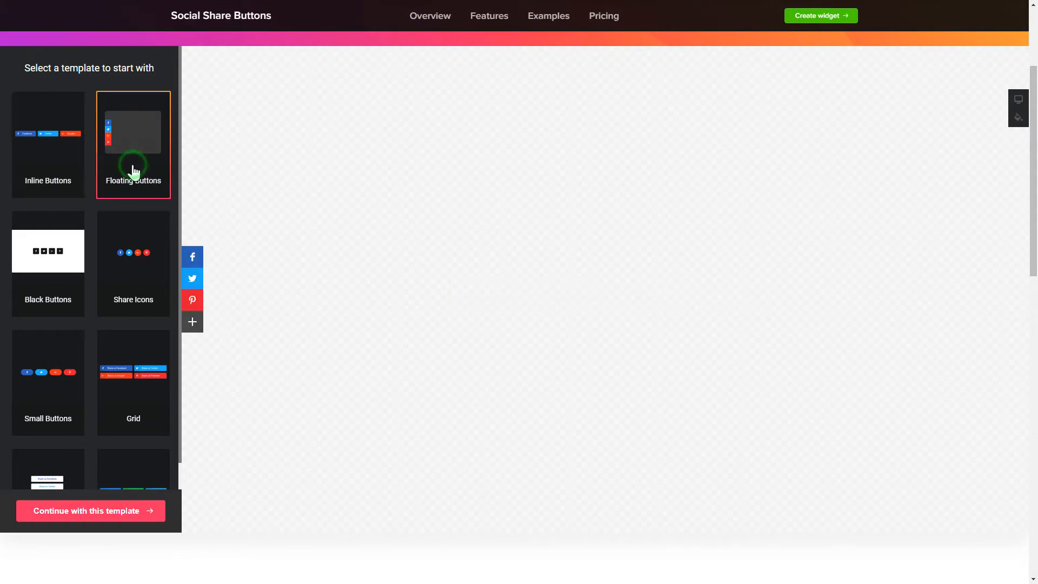
click(47, 383)
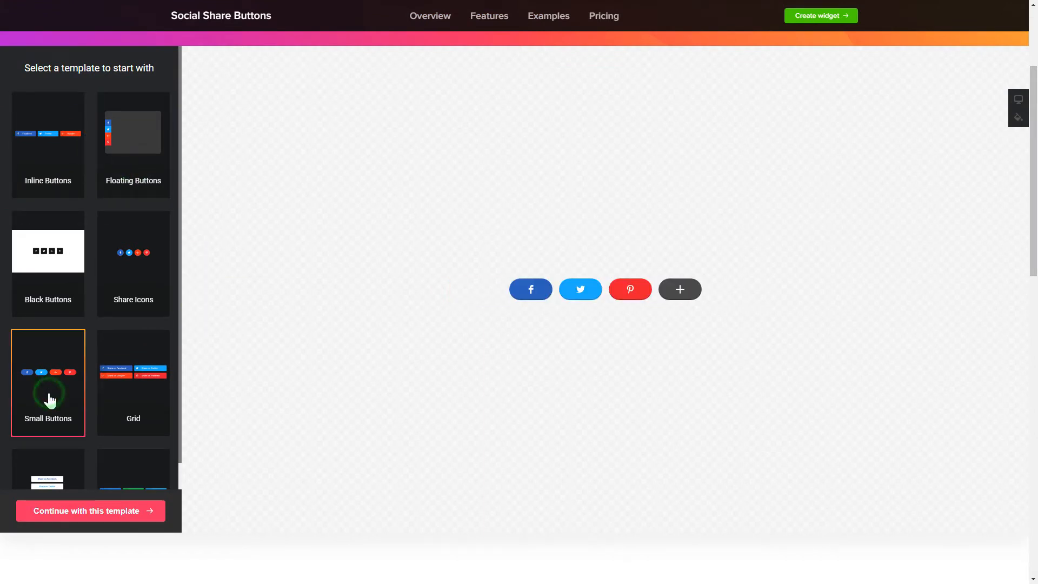
click(47, 143)
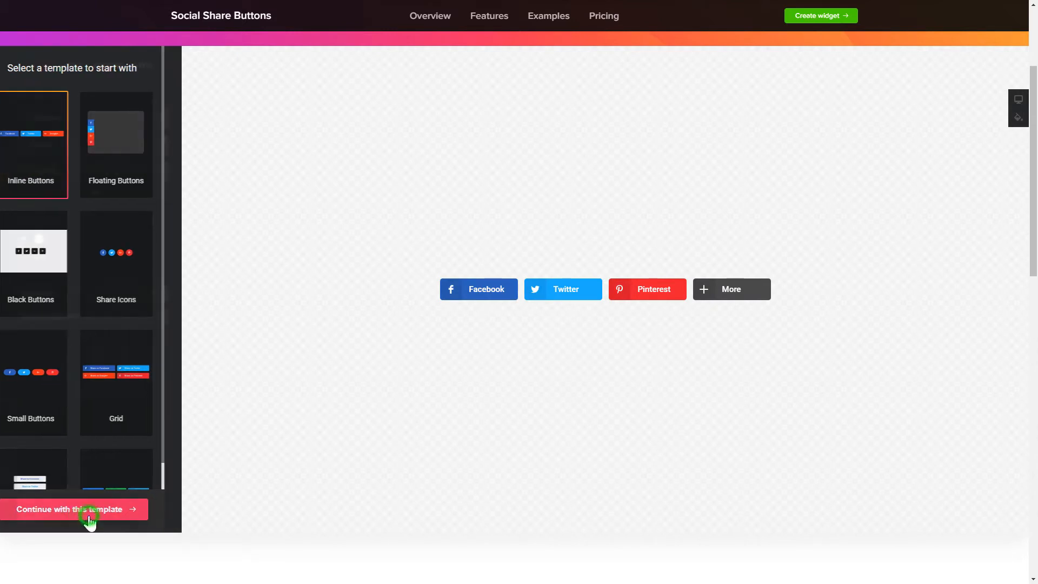
Step: Confirm the Inline Buttons template and inspect Facebook's Social Network dropdown in the editor
click(72, 514)
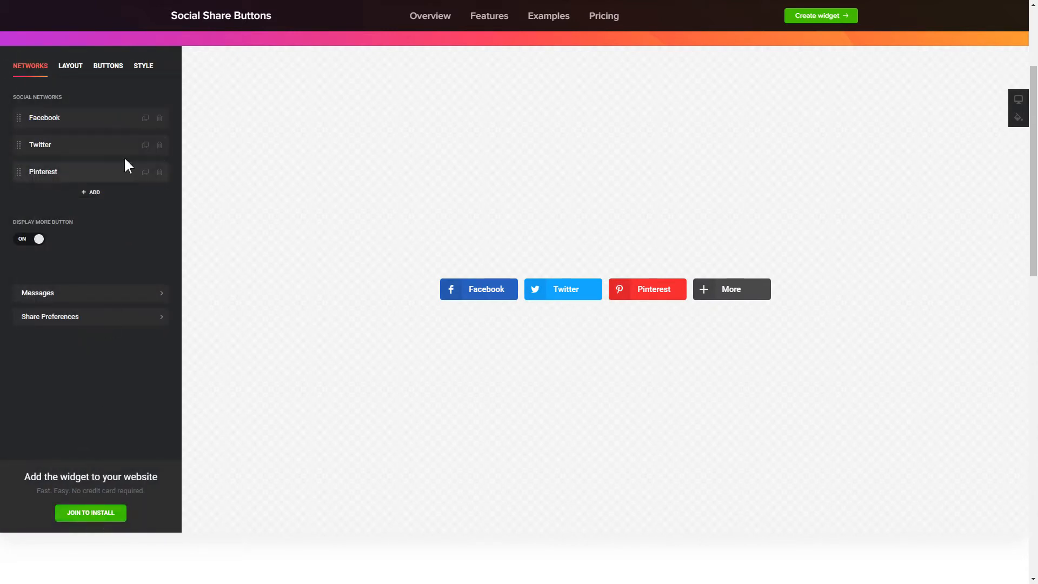
click(44, 117)
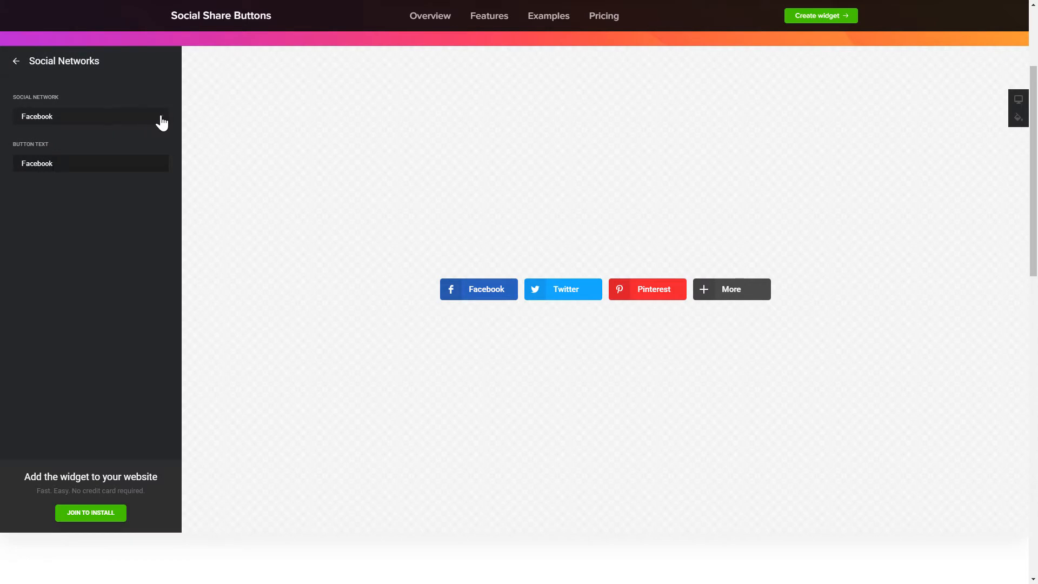
click(90, 116)
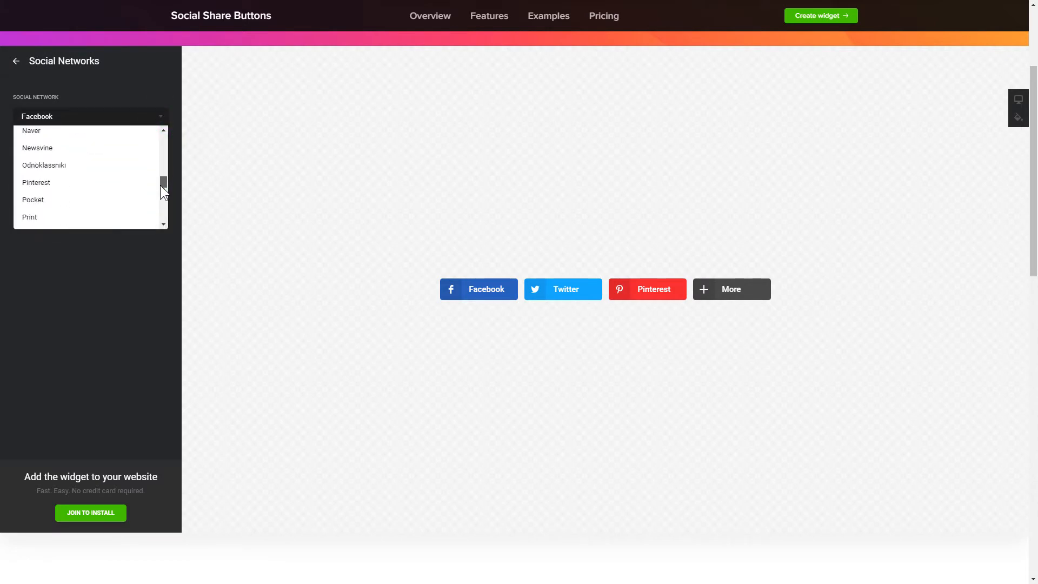
scroll(down, 3)
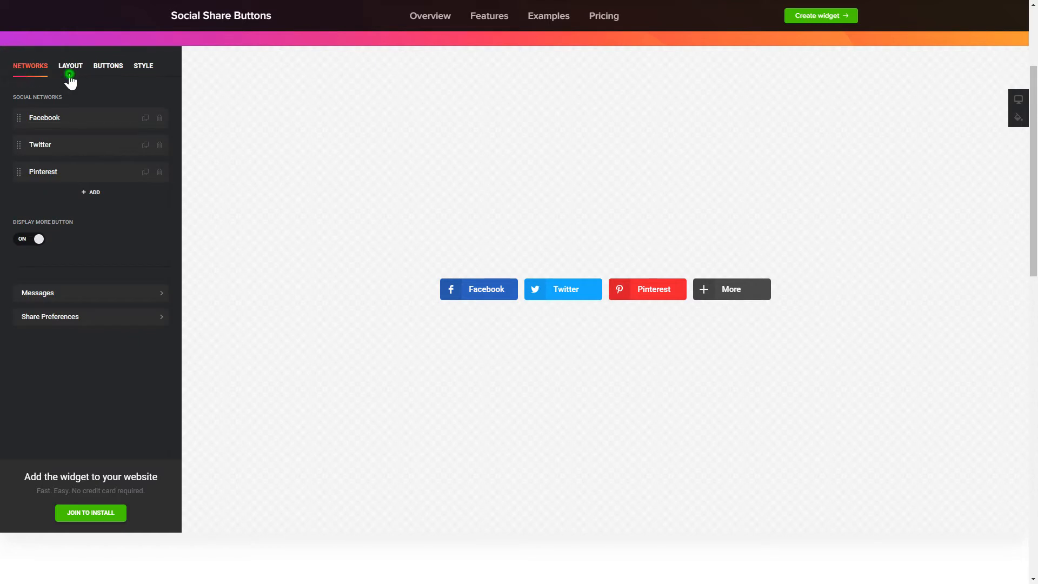
Step: Set the layout to Floating positioned Right, reviewing the Buttons and Style settings
click(70, 66)
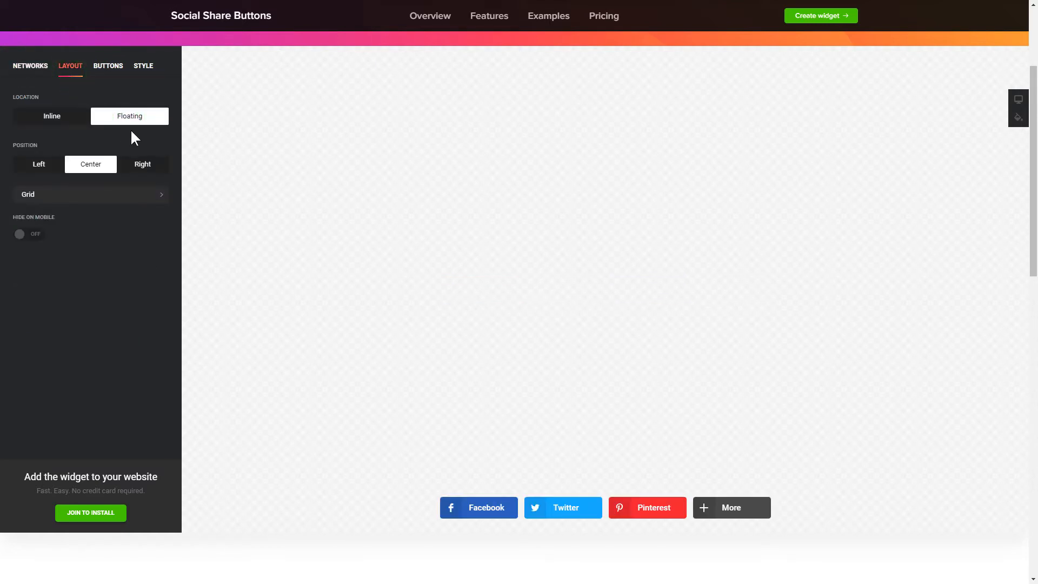
click(143, 164)
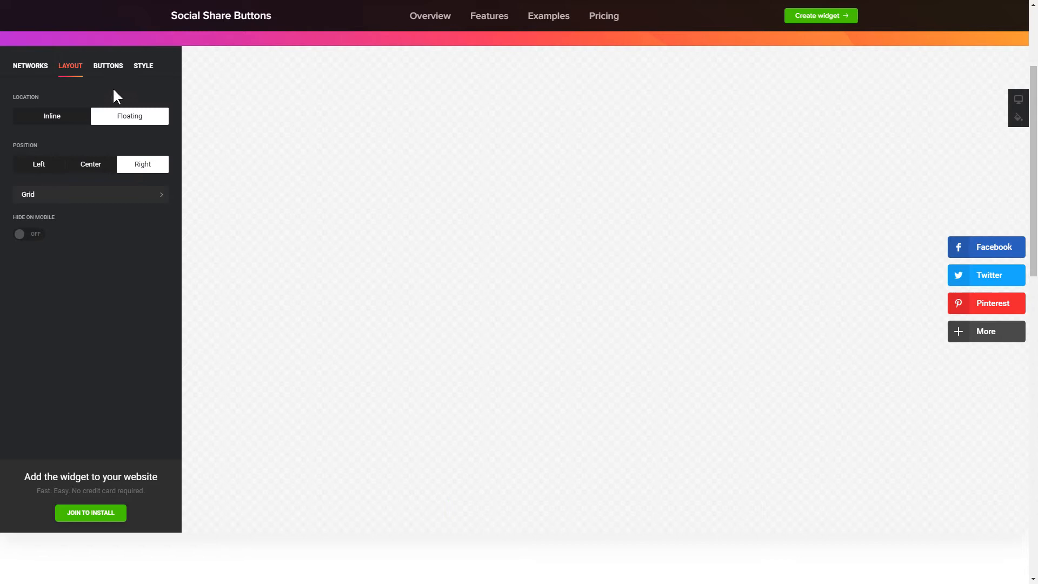
click(107, 66)
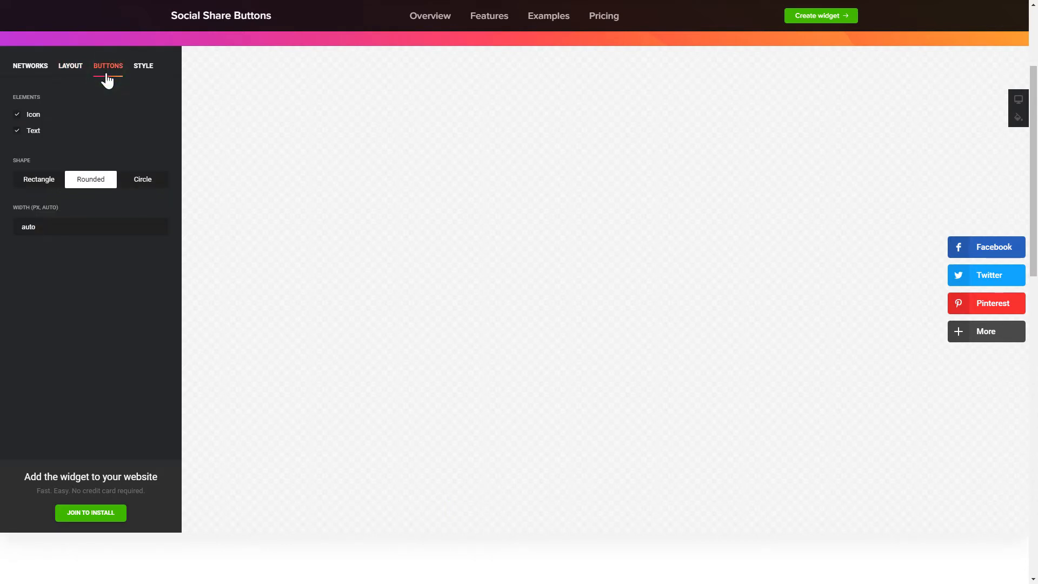
mouse_move(143, 81)
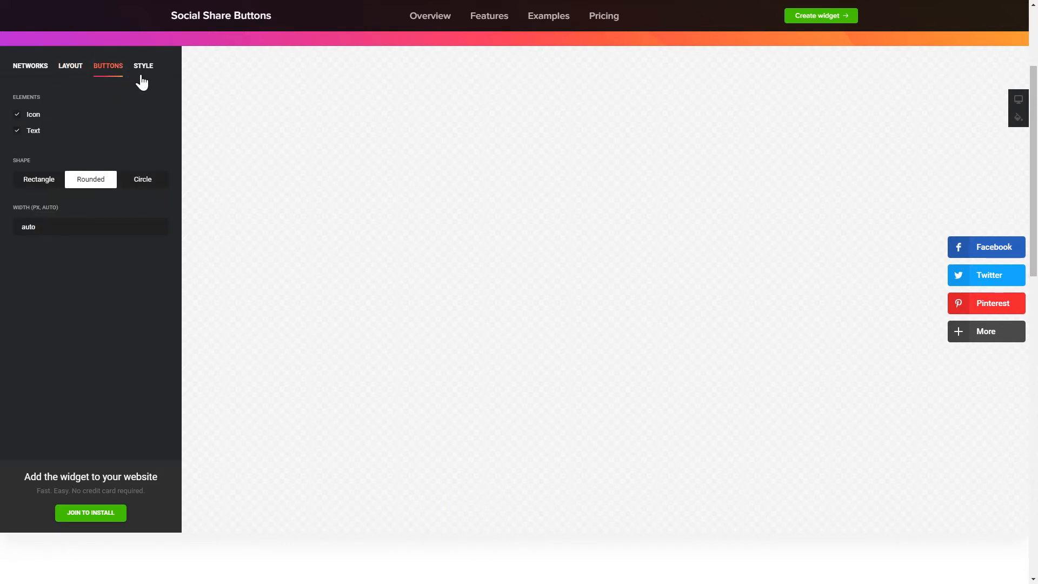
click(143, 66)
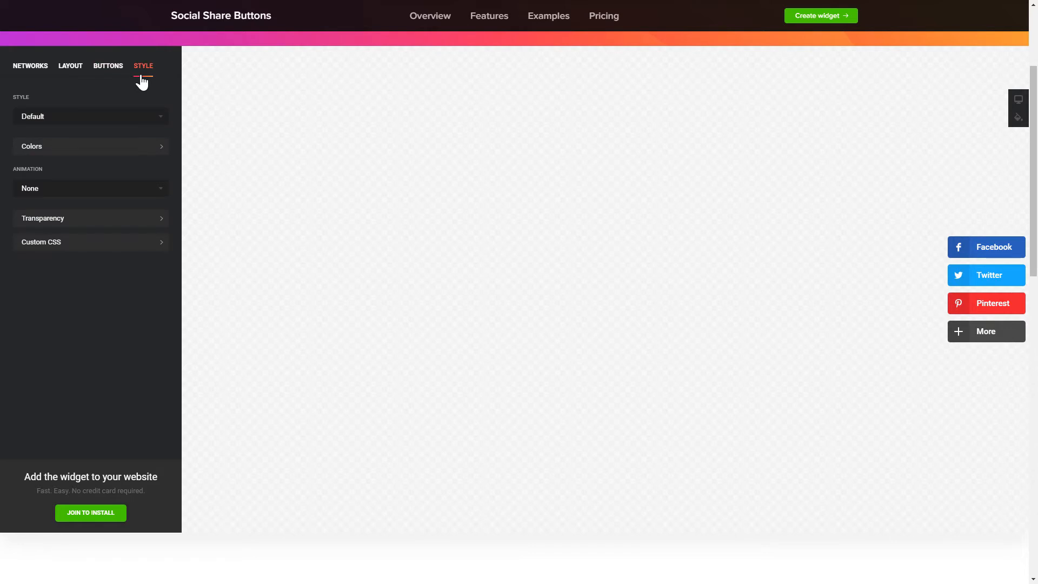
mouse_move(34, 78)
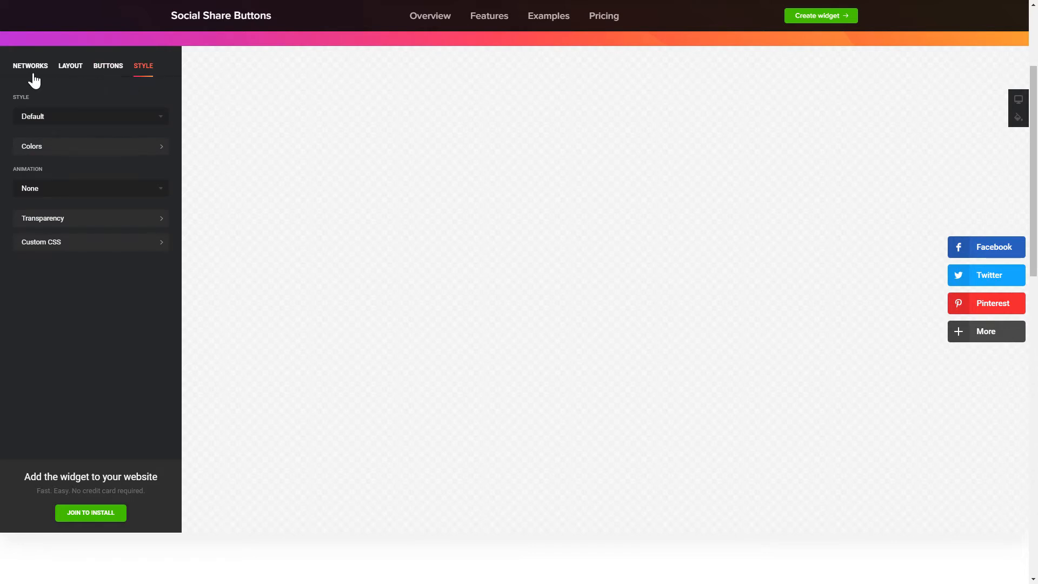
click(30, 66)
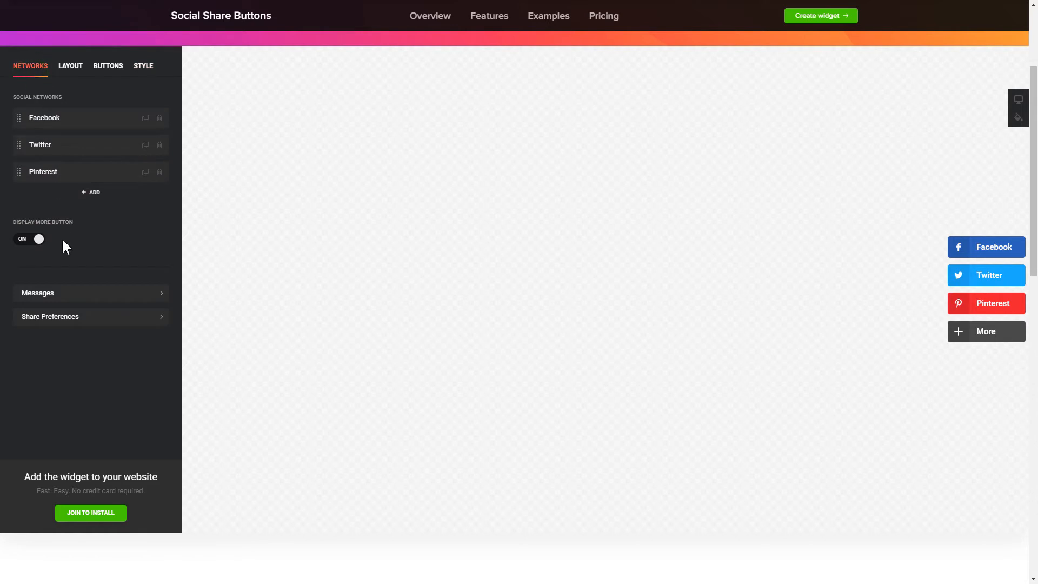
Step: Sign up for an Elfsight account with email and password, then save the widget
click(91, 513)
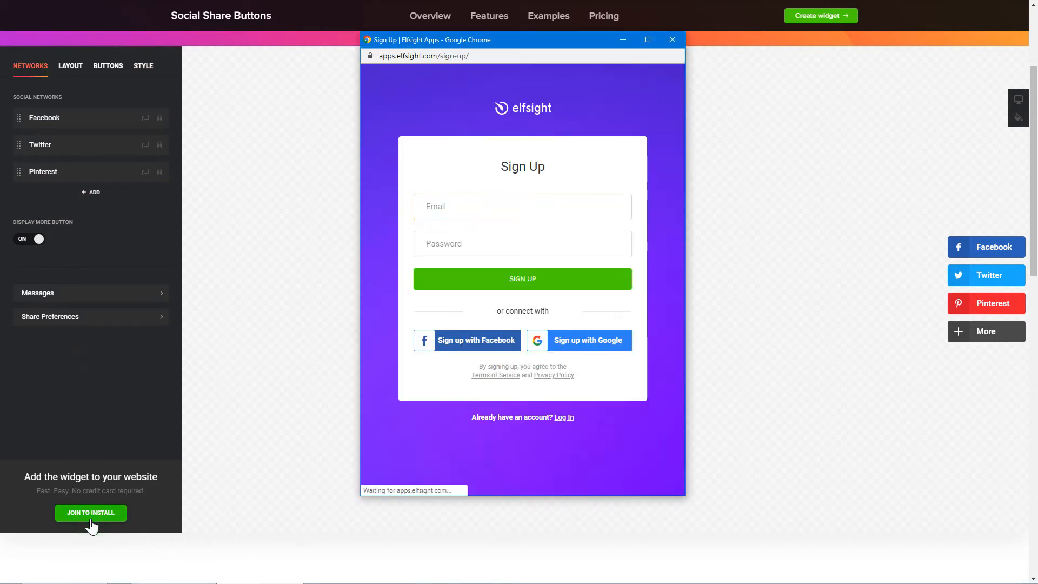
text(example@elfsight.com)
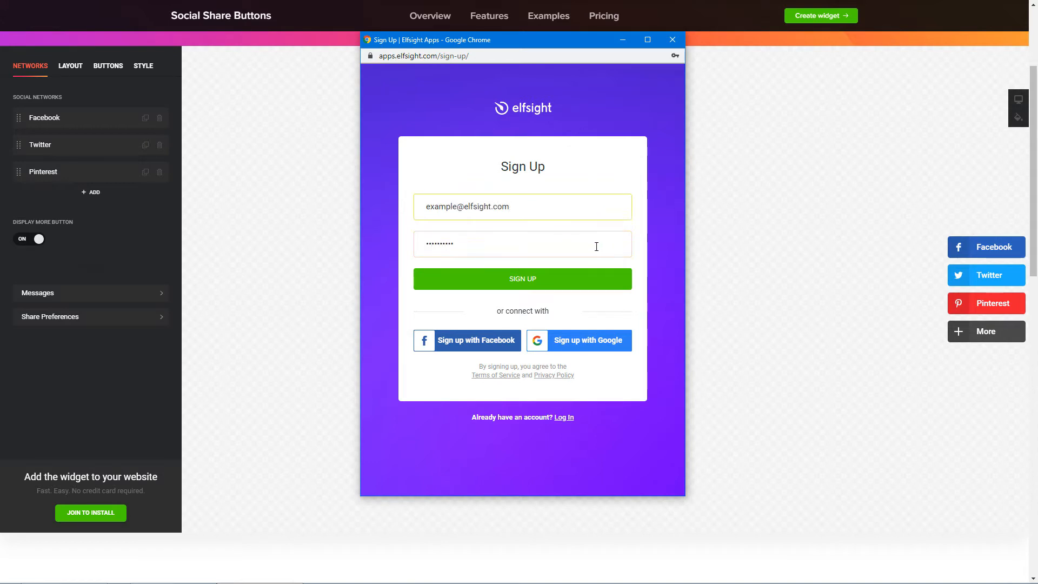
click(521, 278)
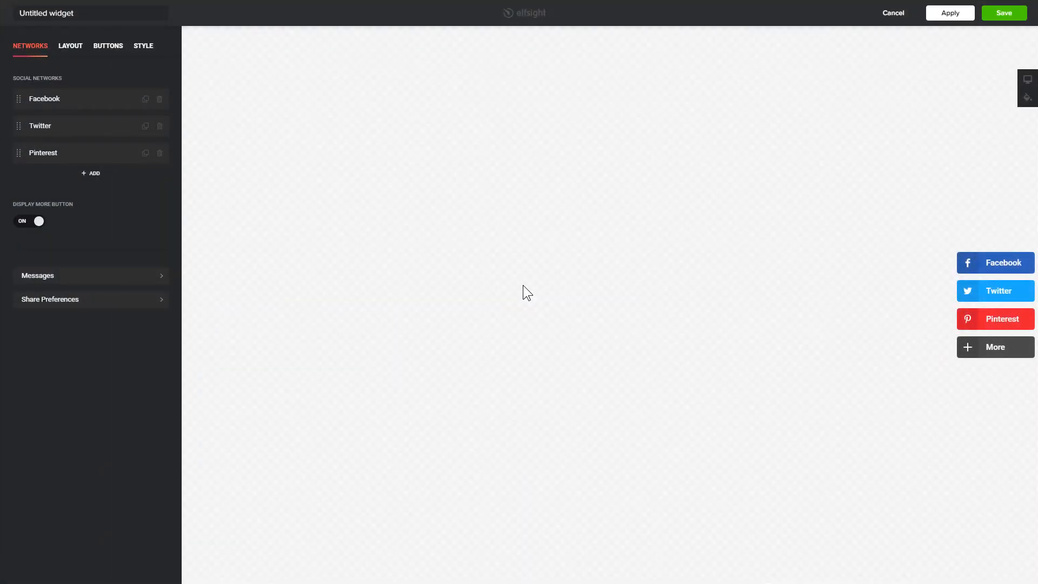
click(1004, 13)
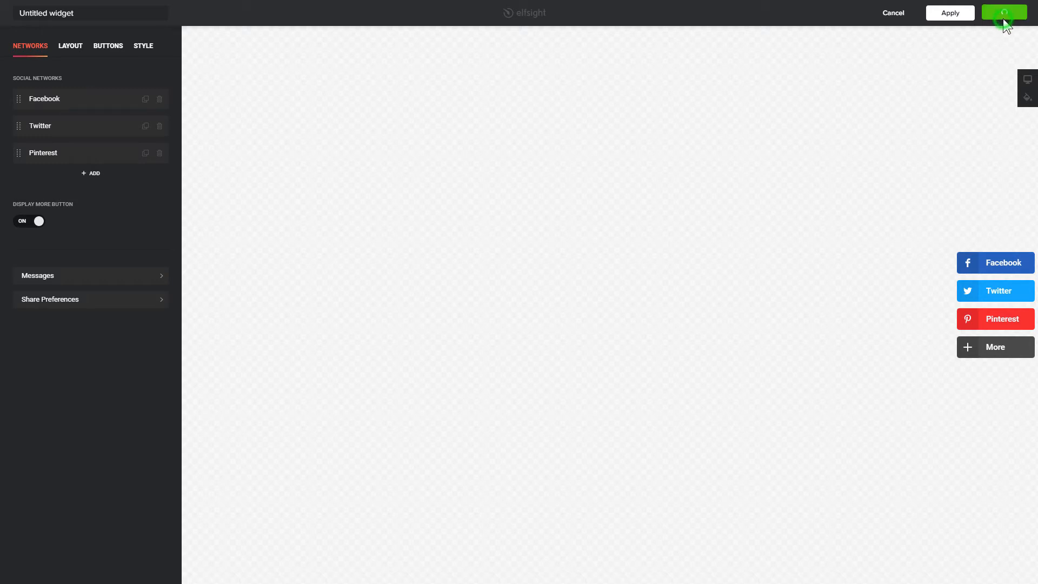
click(1003, 12)
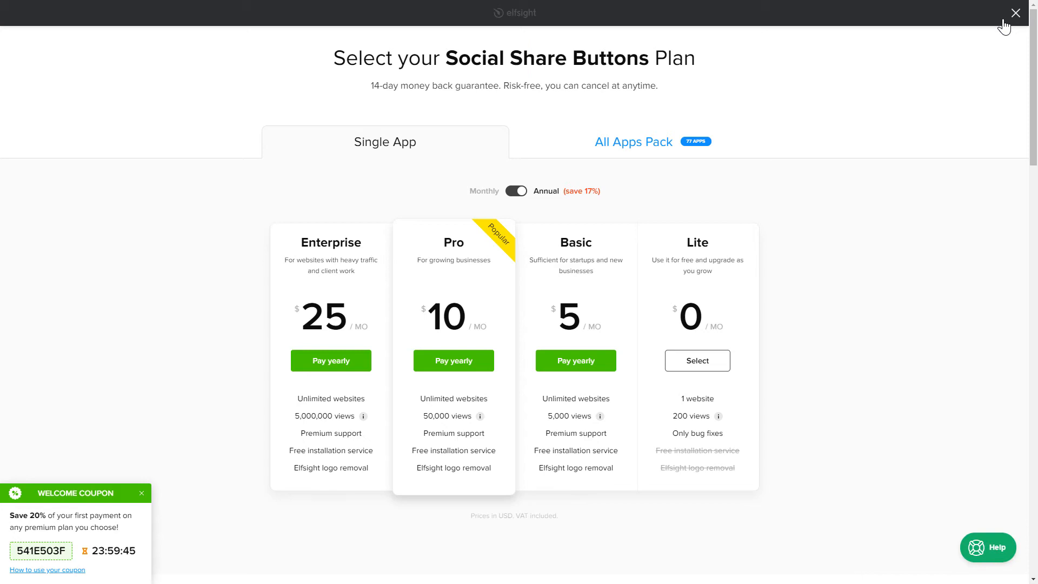
mouse_move(664, 295)
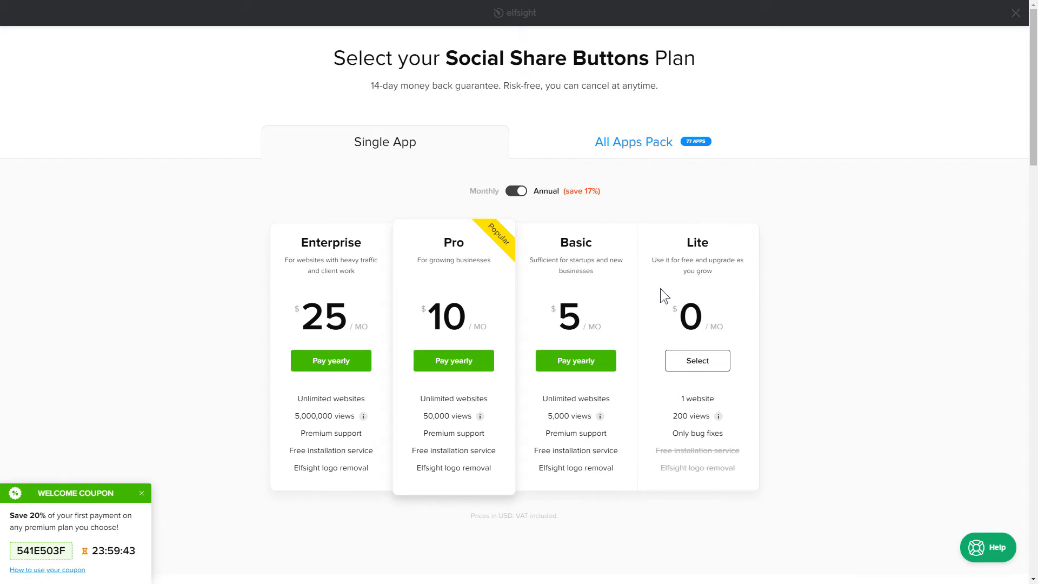
mouse_move(154, 402)
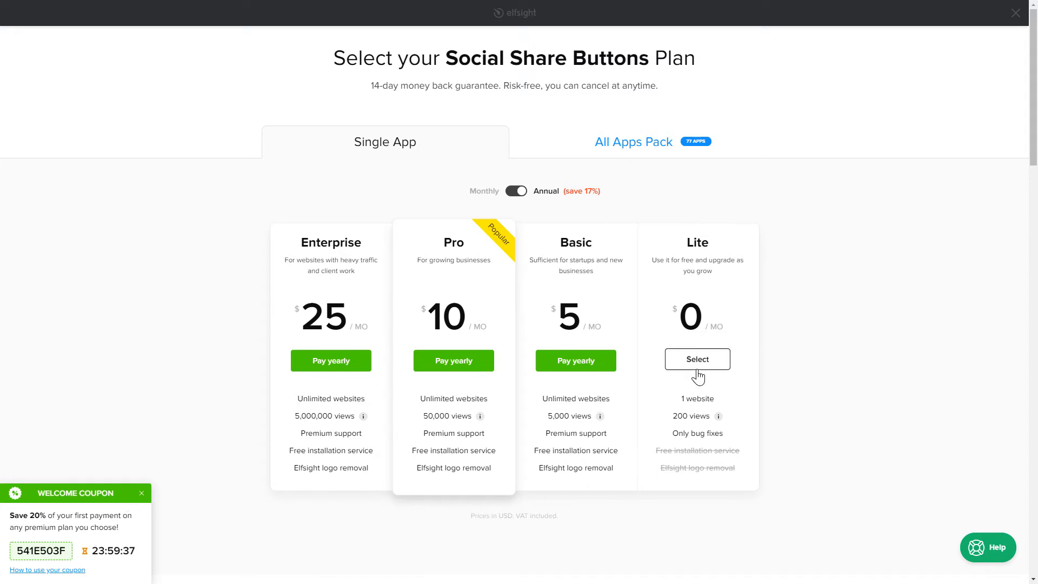
Step: Subscribe to the free Lite plan and copy the widget's embed code
click(697, 359)
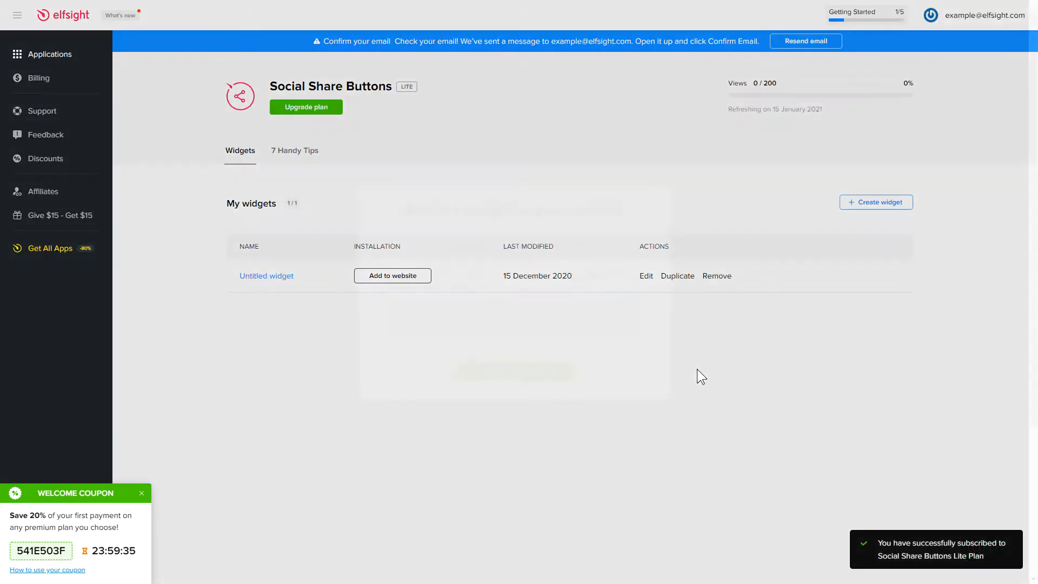
click(391, 276)
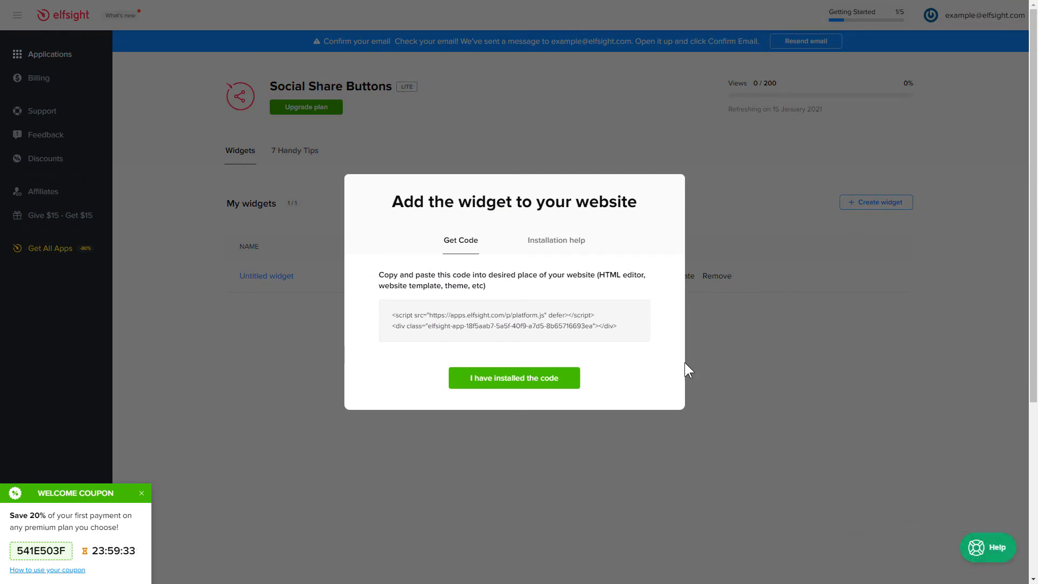
click(513, 320)
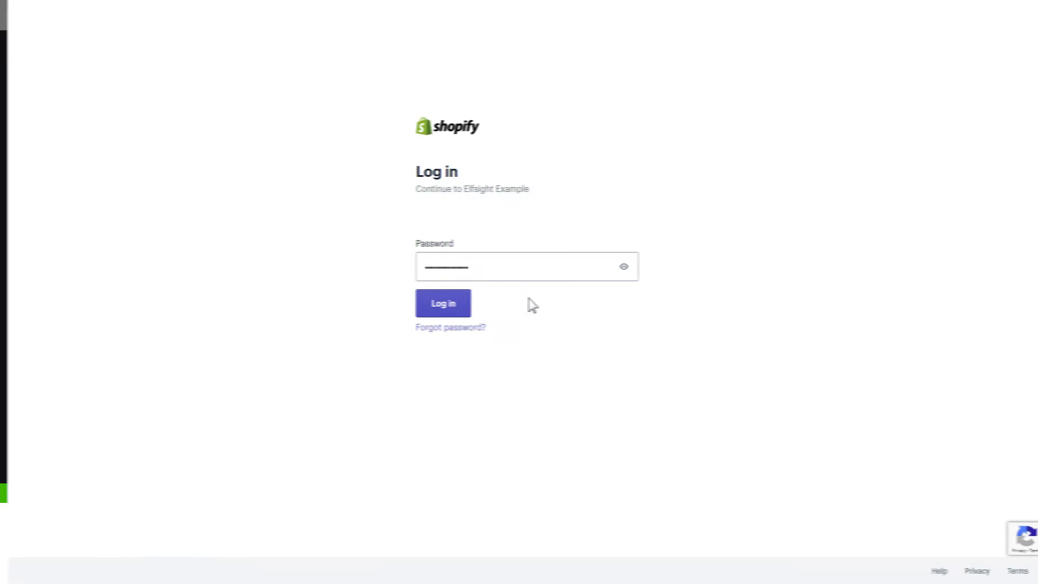
Step: Log into Shopify and reach Edit code for the Debut theme via Online Store > Themes
click(443, 303)
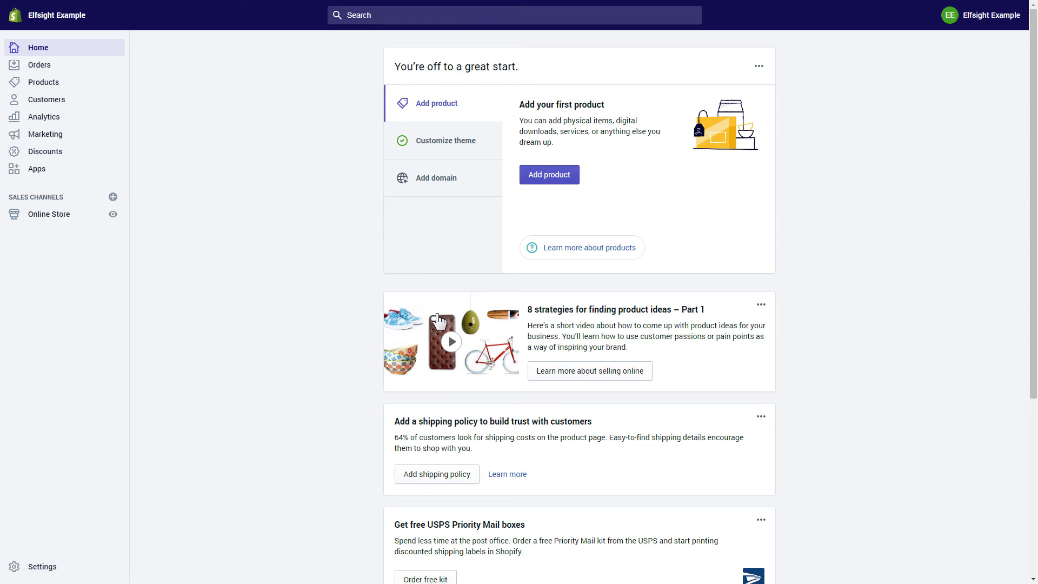
click(49, 214)
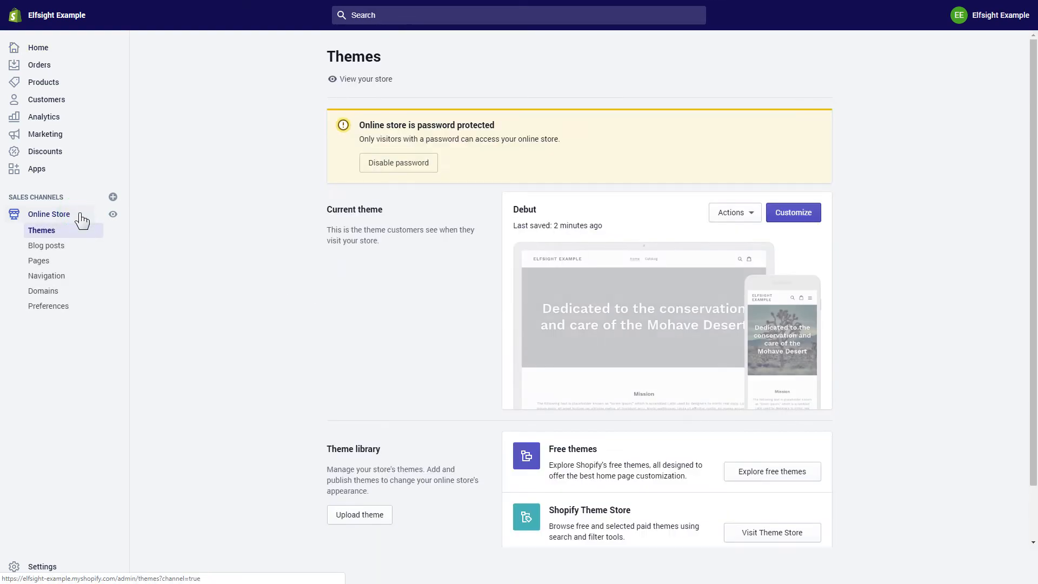
click(733, 212)
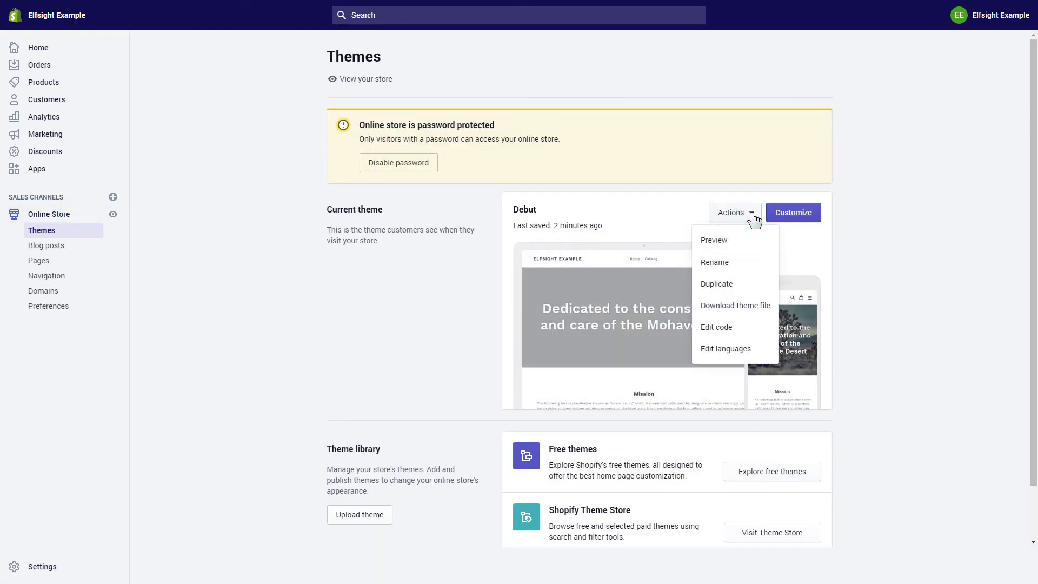
click(715, 327)
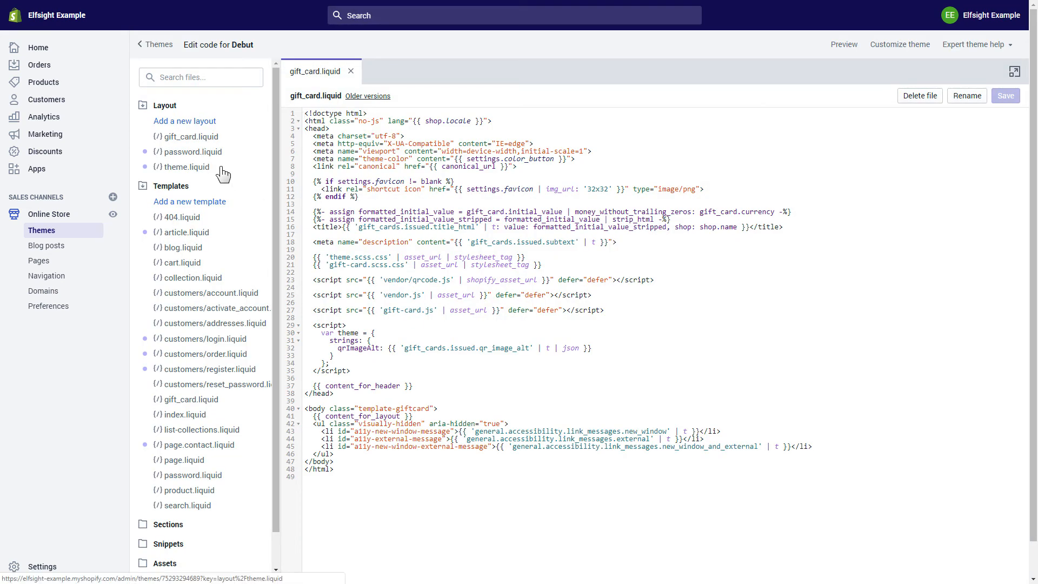
Step: Paste the Elfsight embed code into theme.liquid just after the <body> tag and save
click(187, 167)
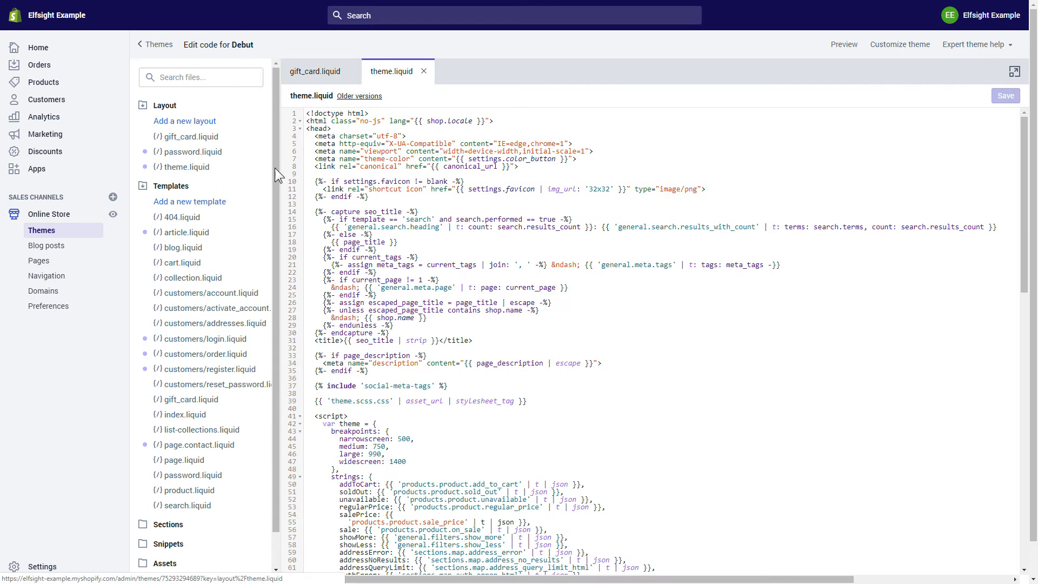
scroll(down, 3)
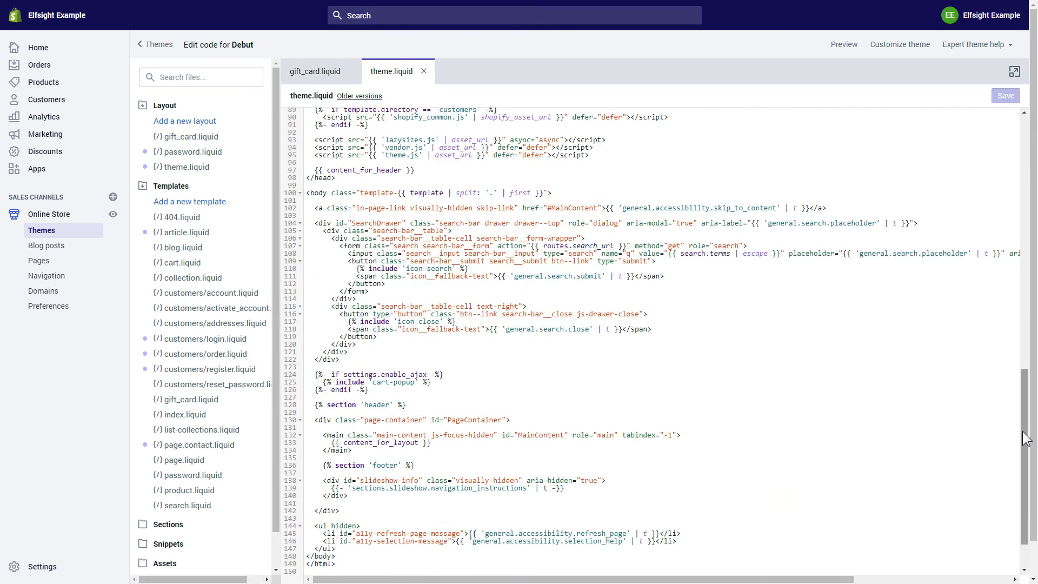
click(533, 200)
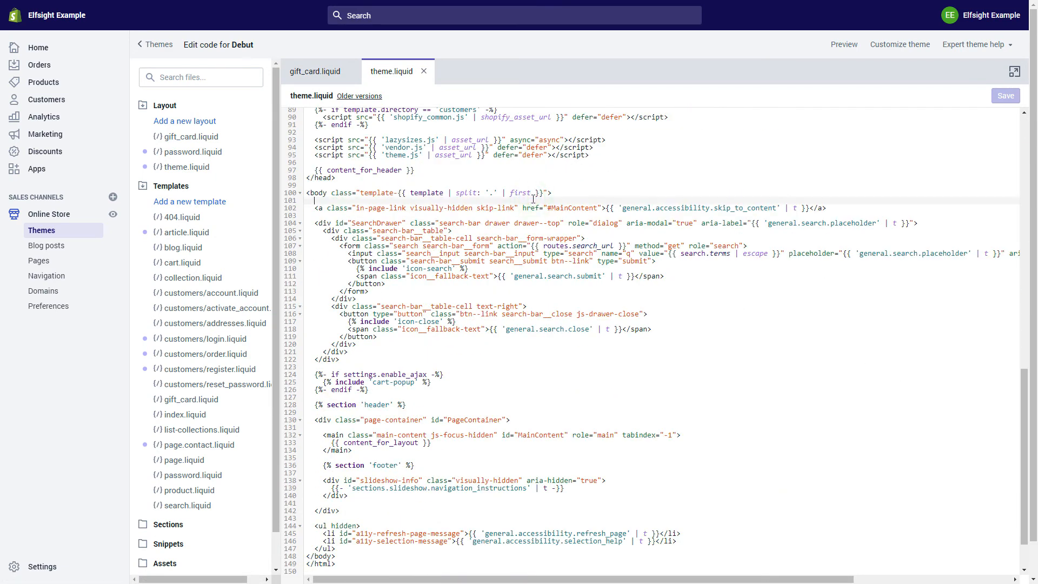
right_click(515, 207)
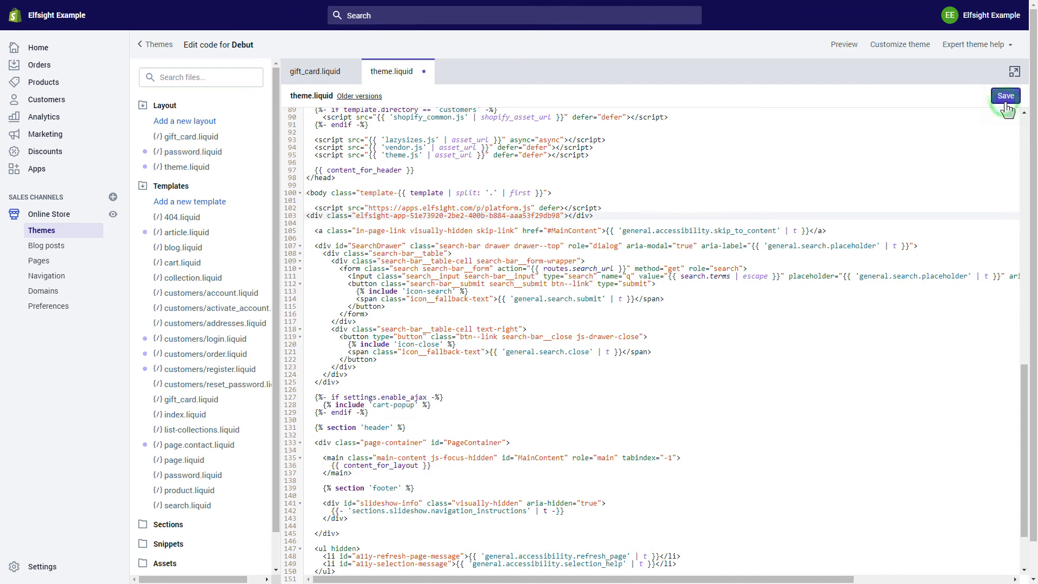
click(1004, 96)
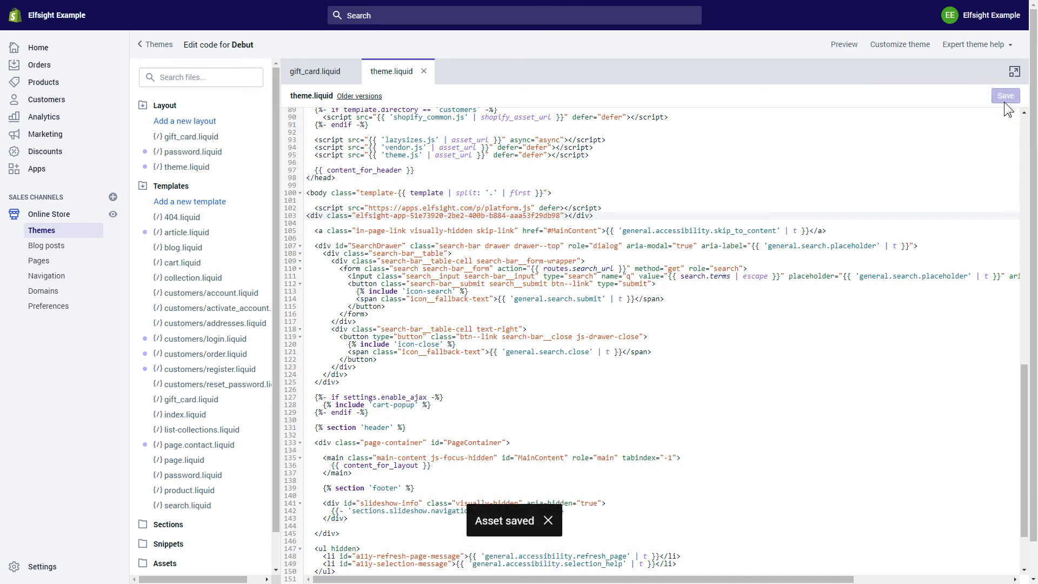